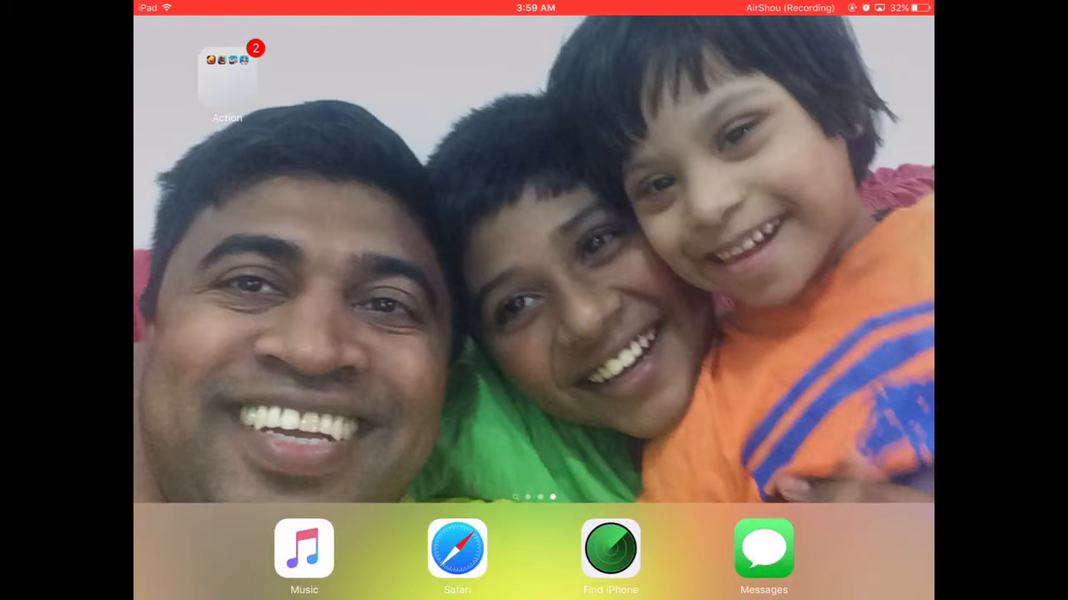
Step: Swipe to the Home Screen page that contains the Settings icon
scroll(right, 3)
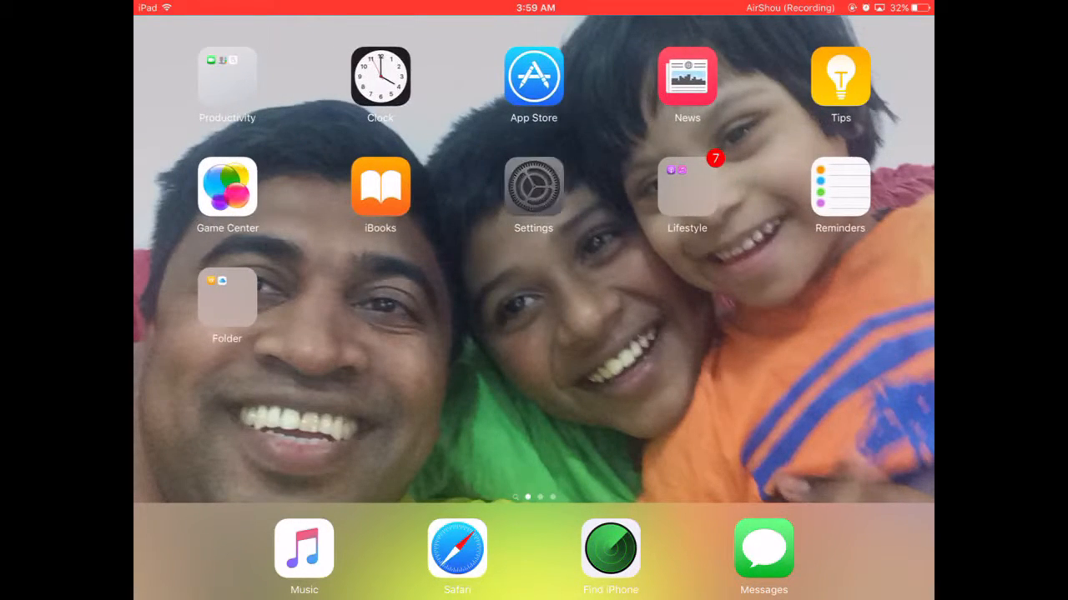
Step: Launch Settings, reach General > Device Management with the SANTI enterprise profile, then return to the Home Screen
click(534, 185)
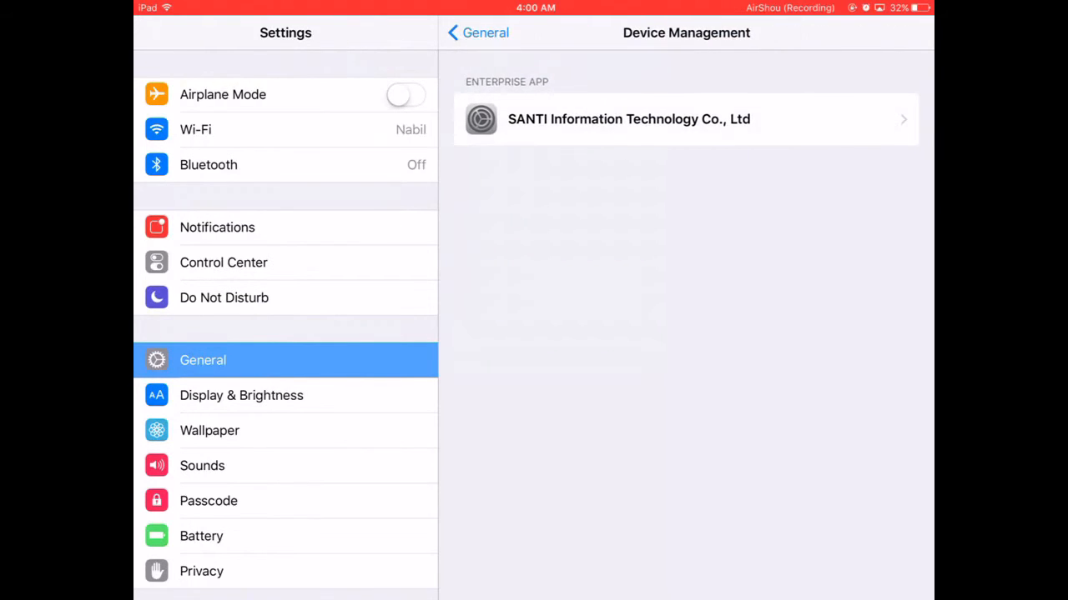
key(home)
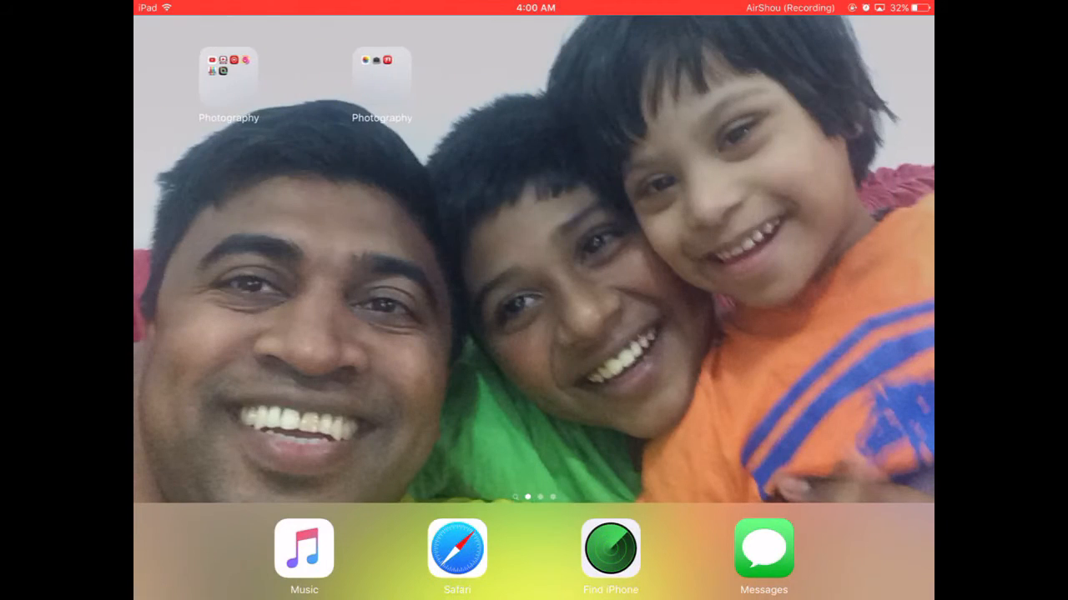